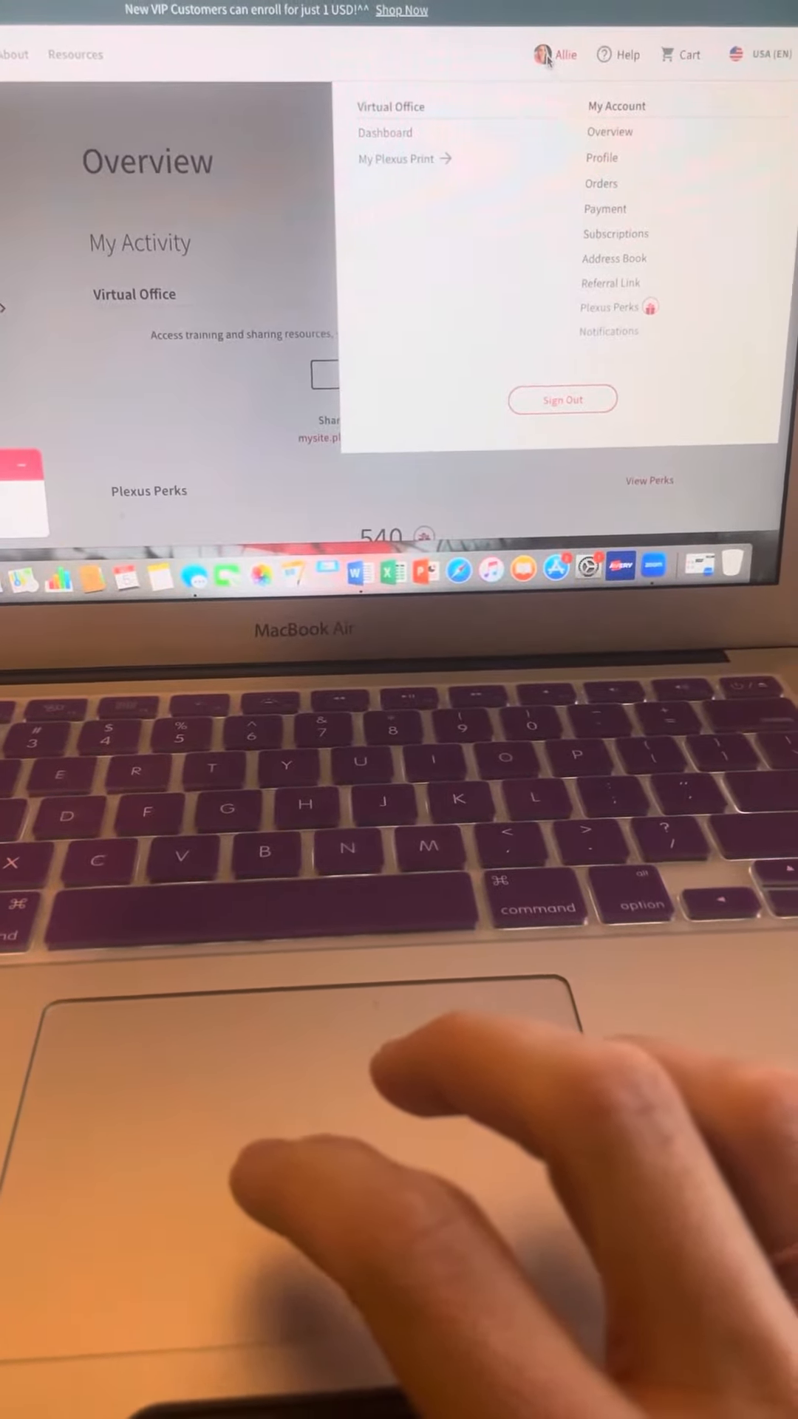
Step: Close the account menu and go to the shop's Product Categories page
left_click(533, 92)
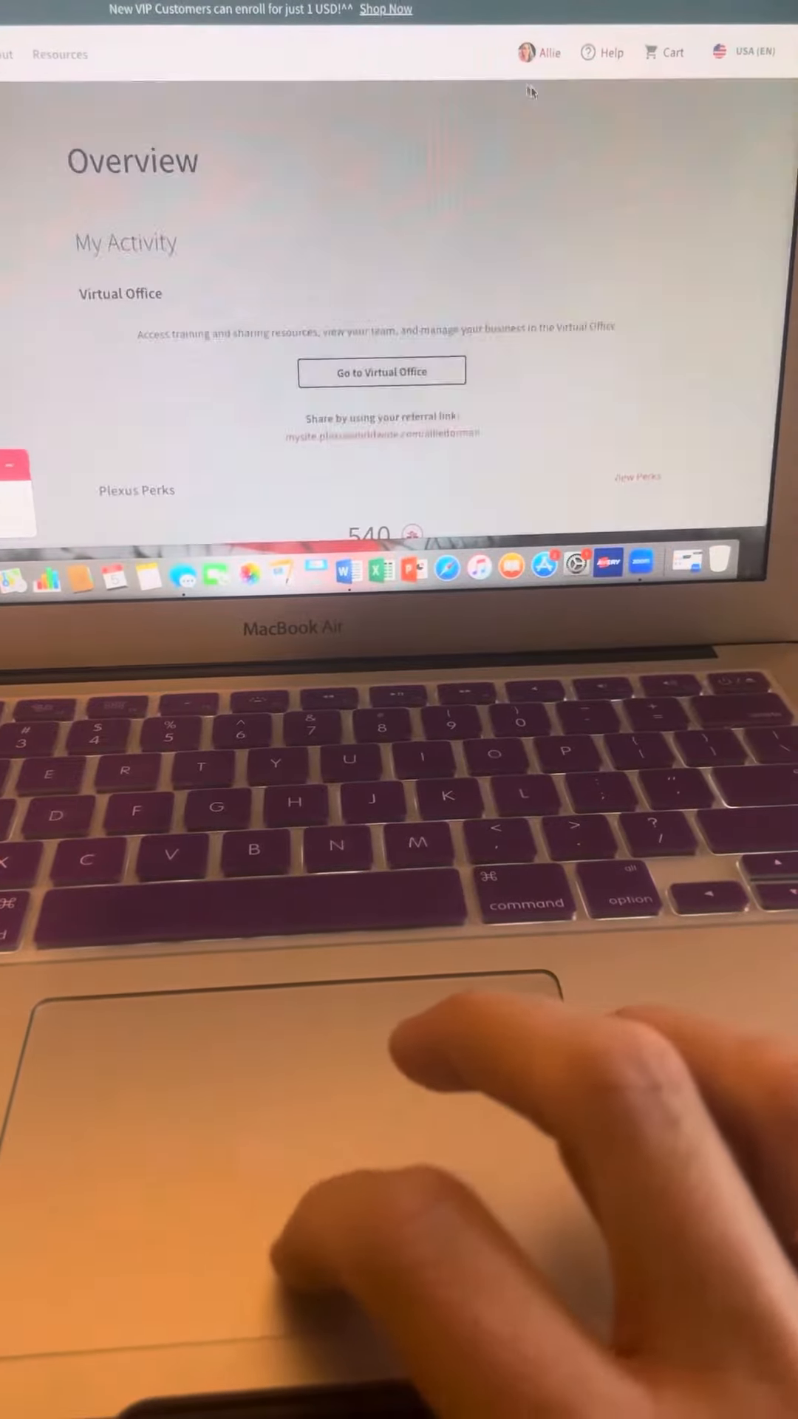
left_click(543, 53)
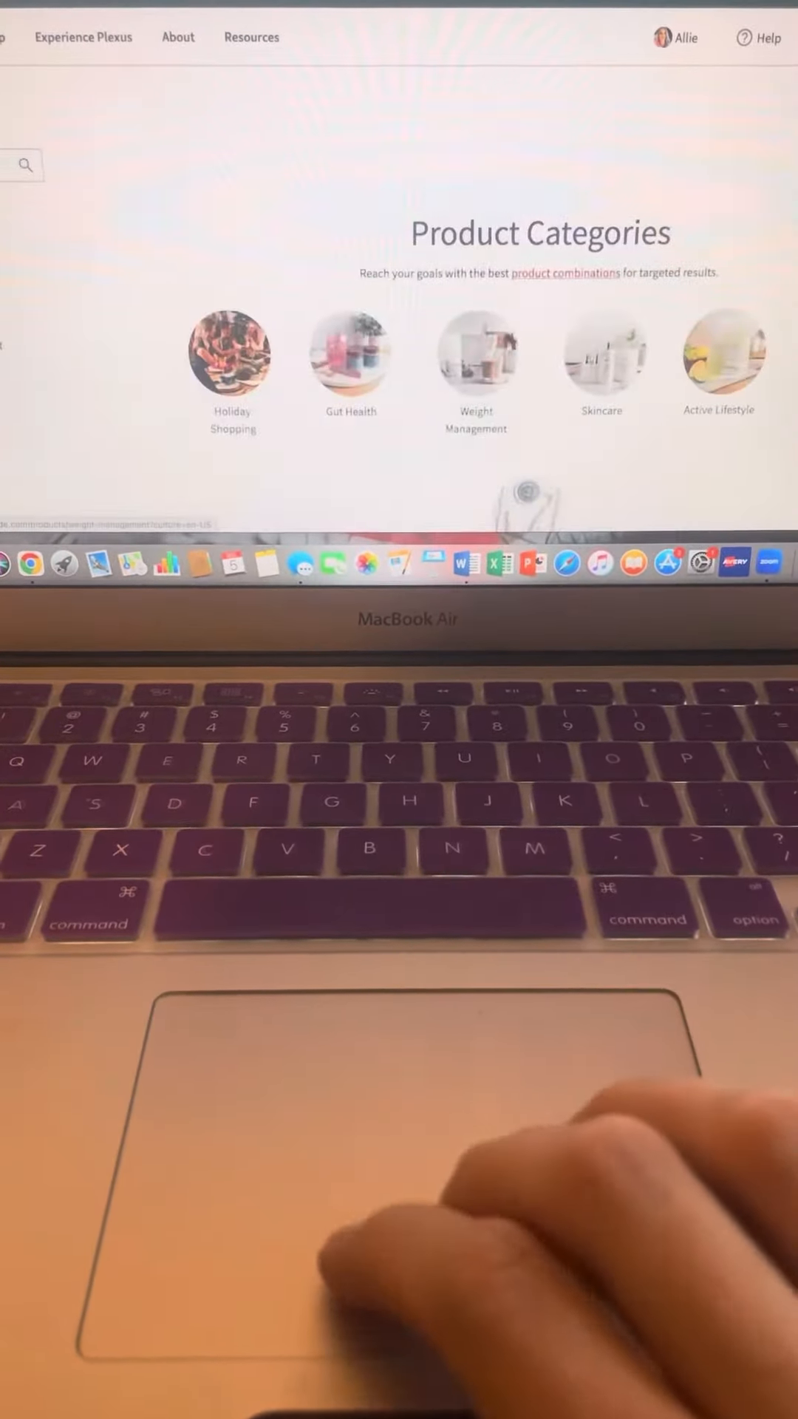
Step: Open the Gut Health category listing the TriPlex Bio Cleanse products
scroll("down", 3)
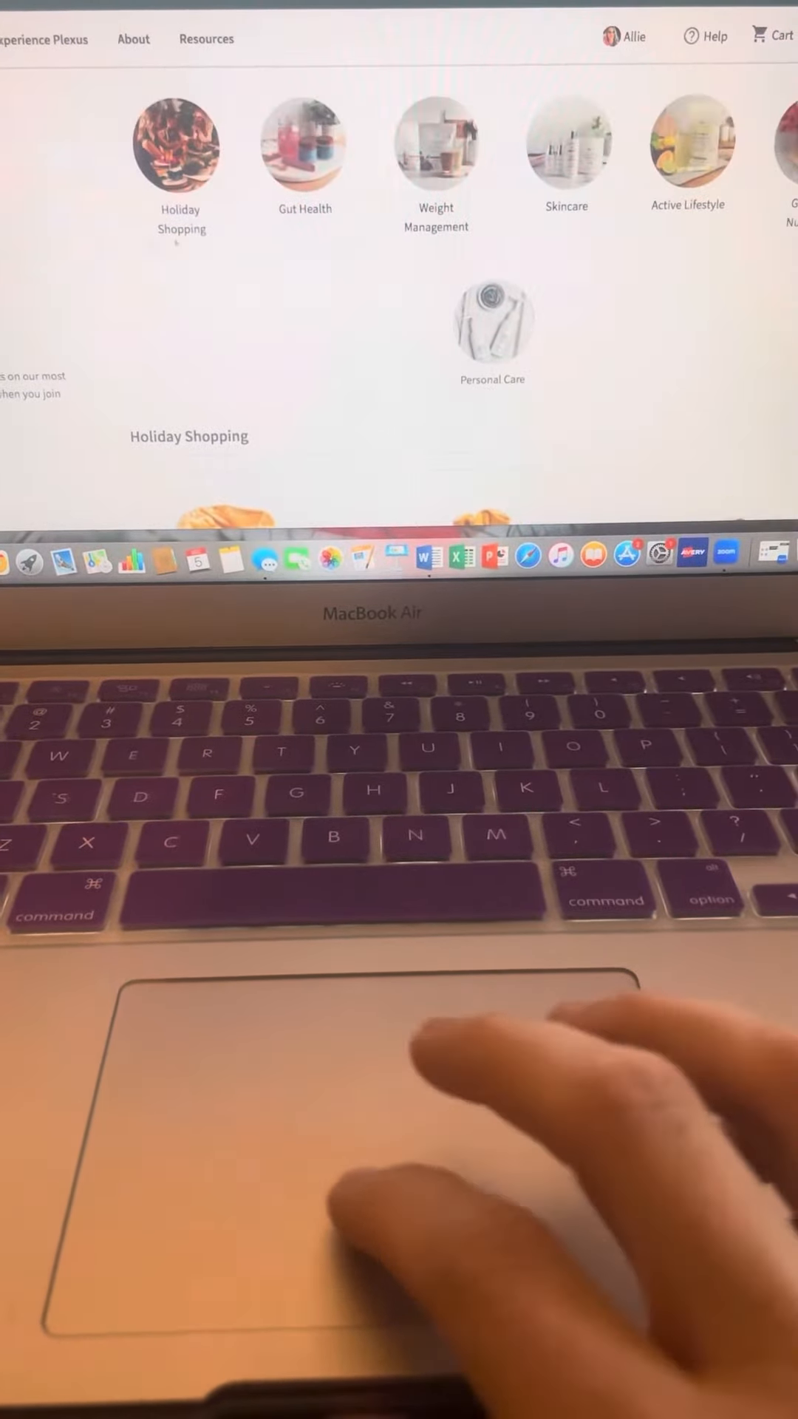
left_click(296, 141)
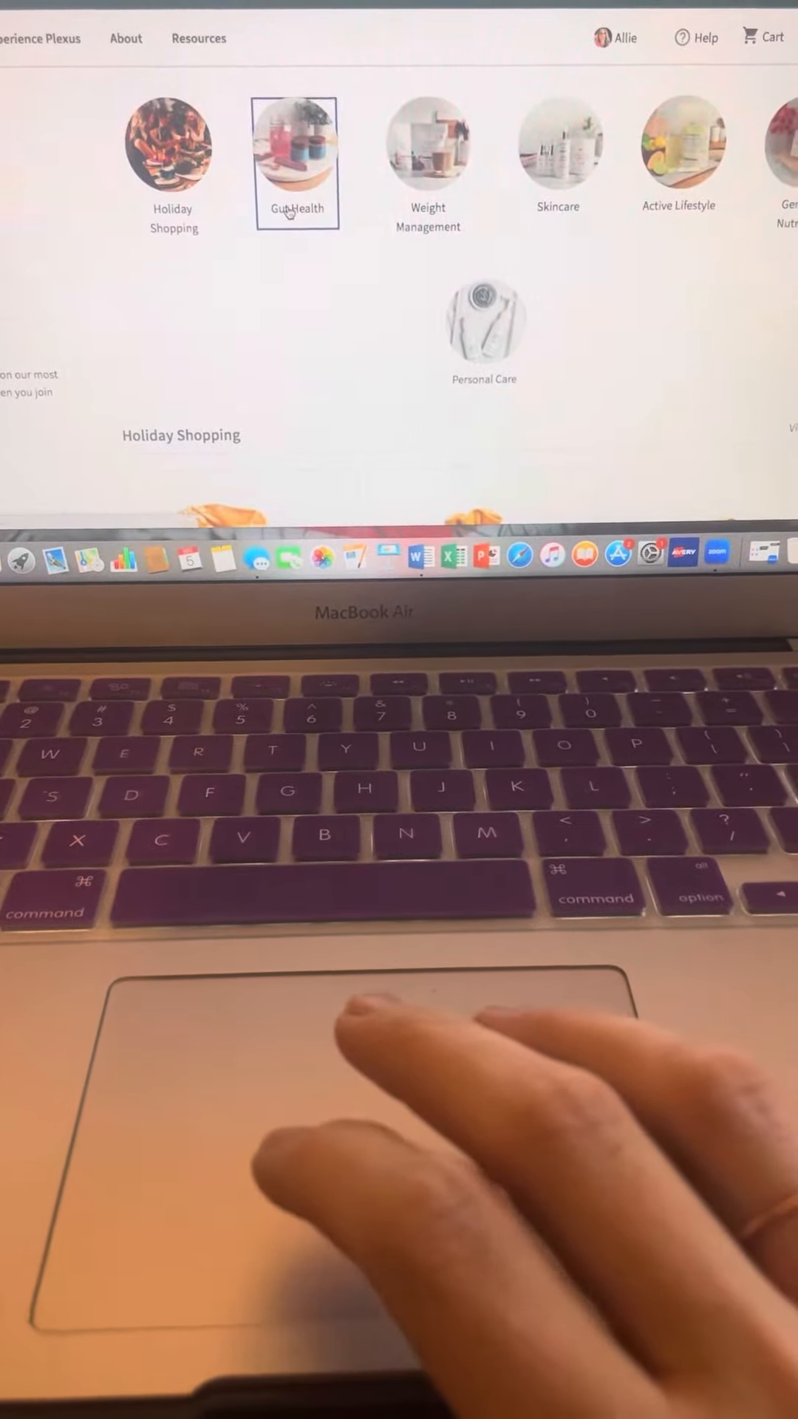
left_click(296, 161)
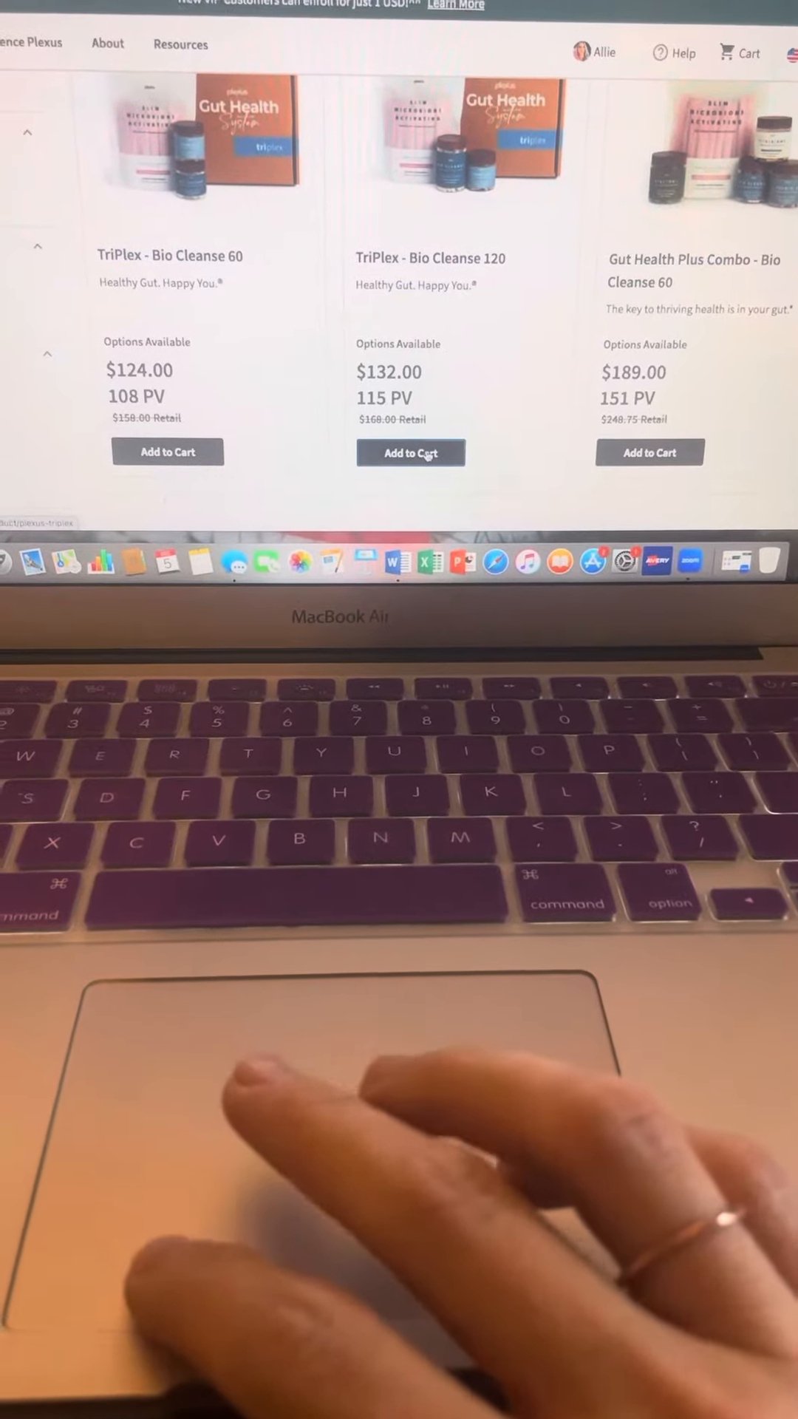
Step: Add TriPlex - Bio Cleanse 120 with a Slim Hunger Control flavour to the cart
left_click(410, 452)
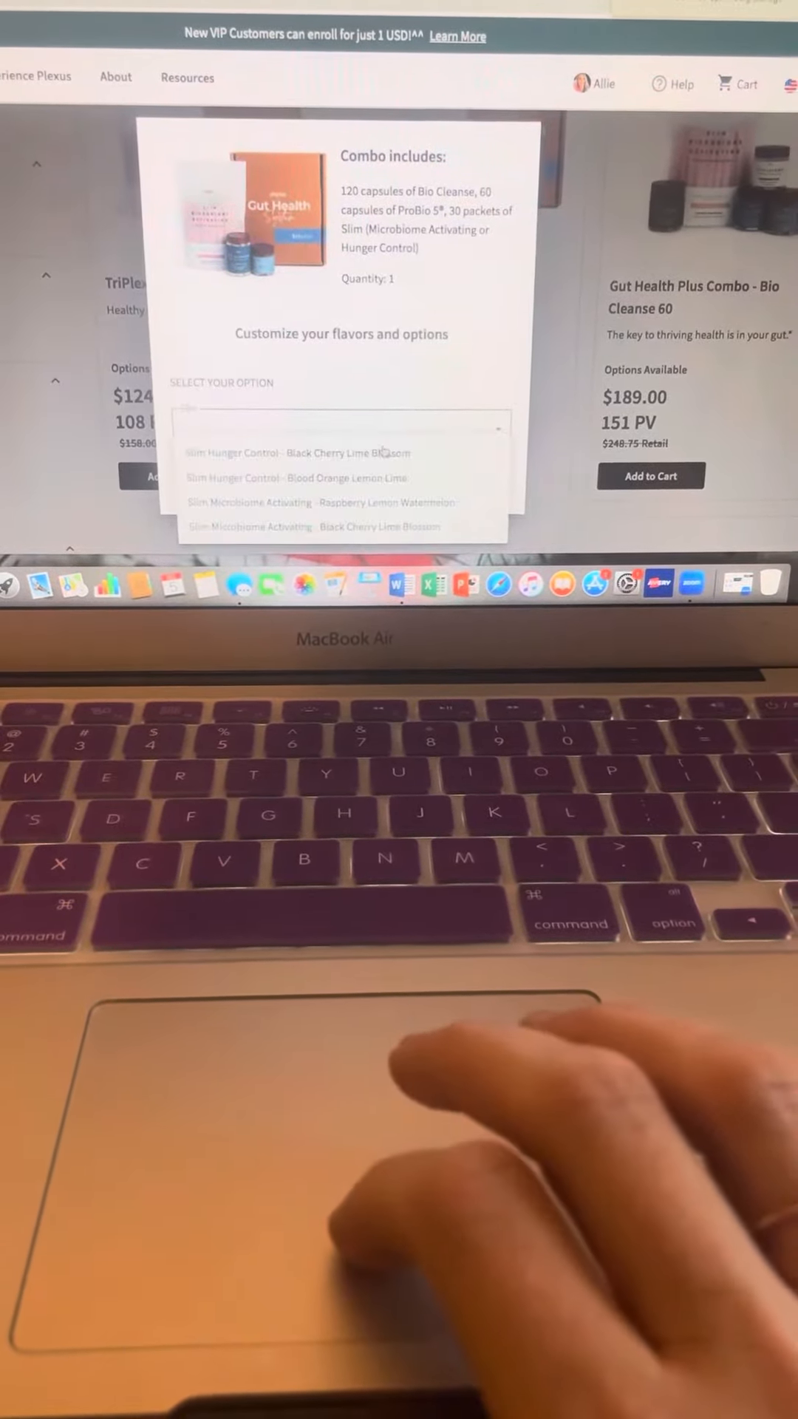
left_click(303, 452)
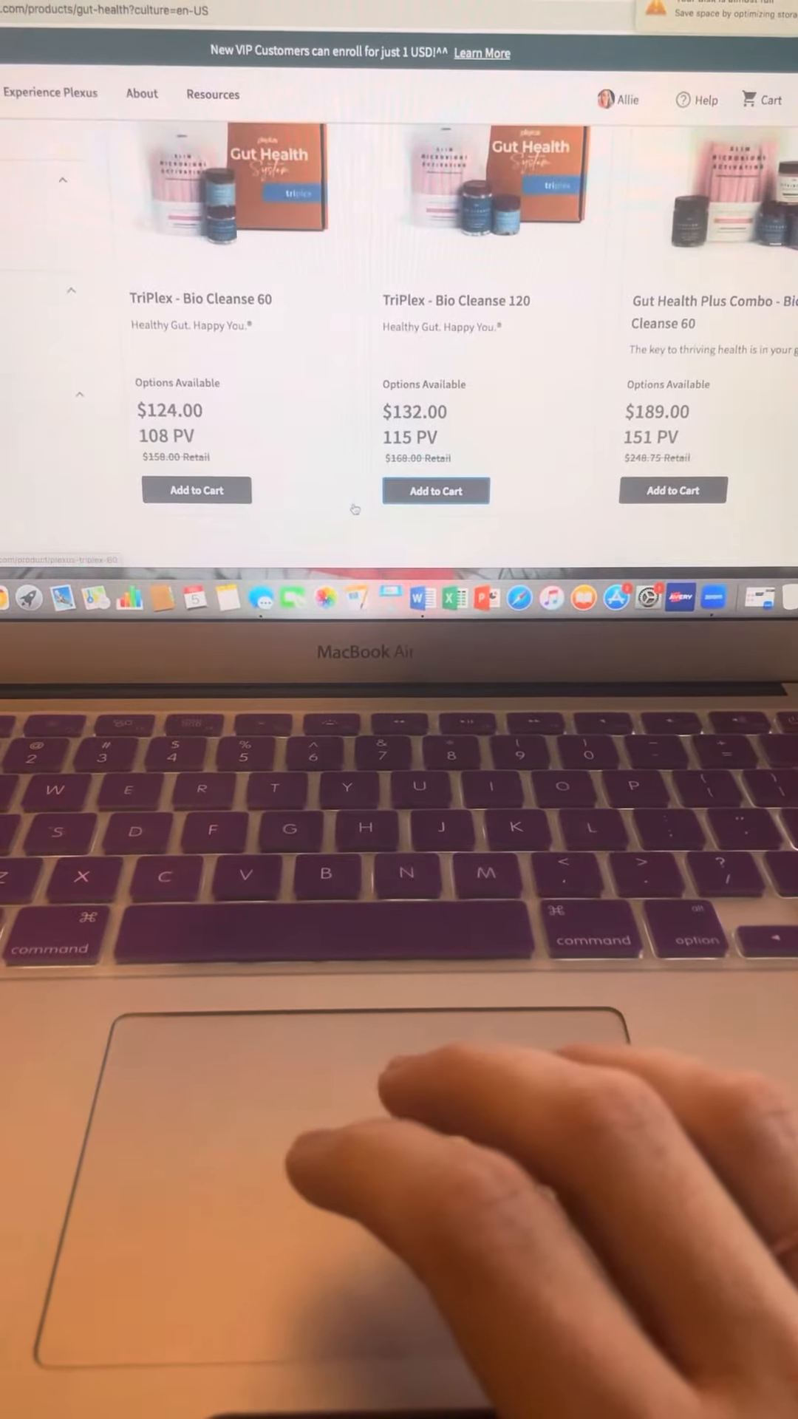
left_click(196, 489)
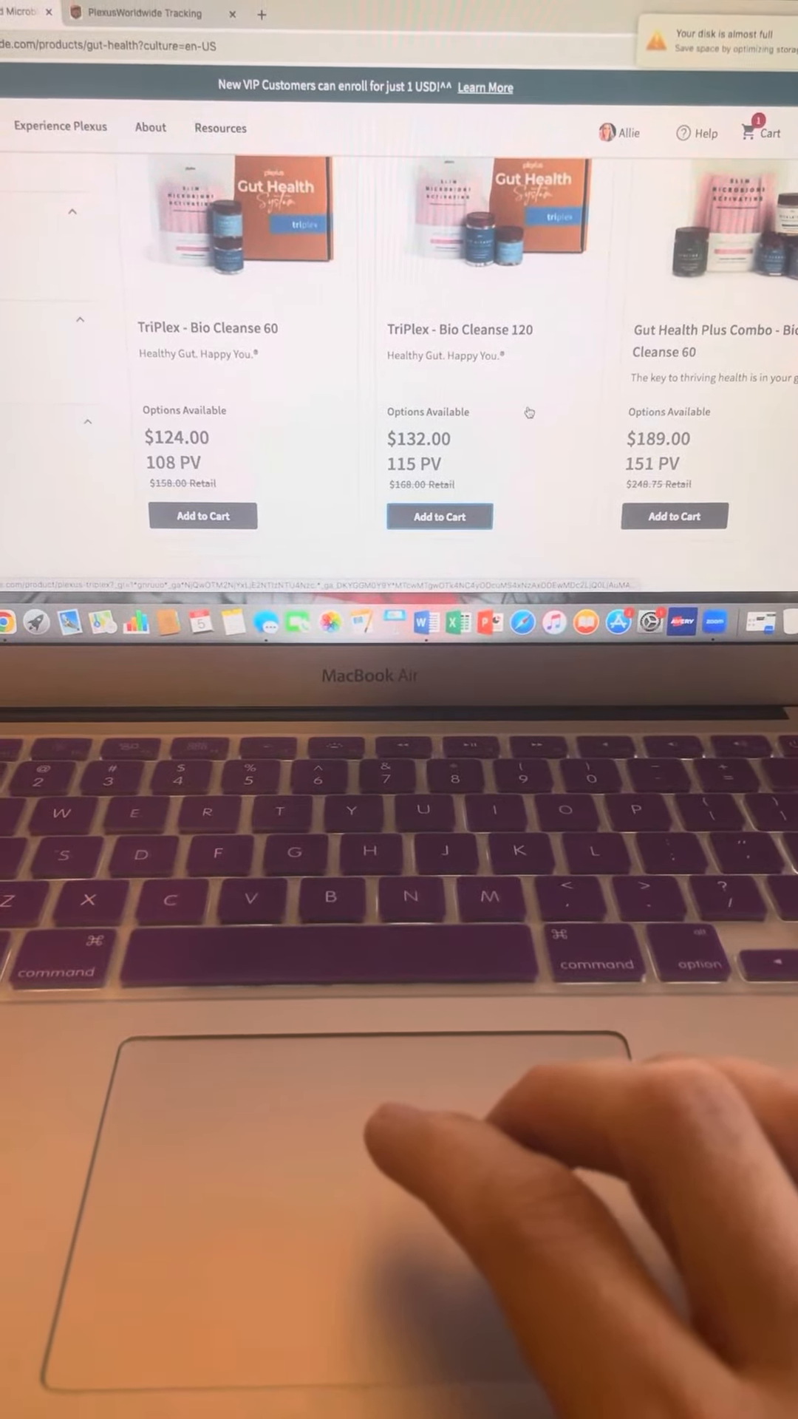
Step: Search 'ease' and return to the product categories page
scroll("down", 3)
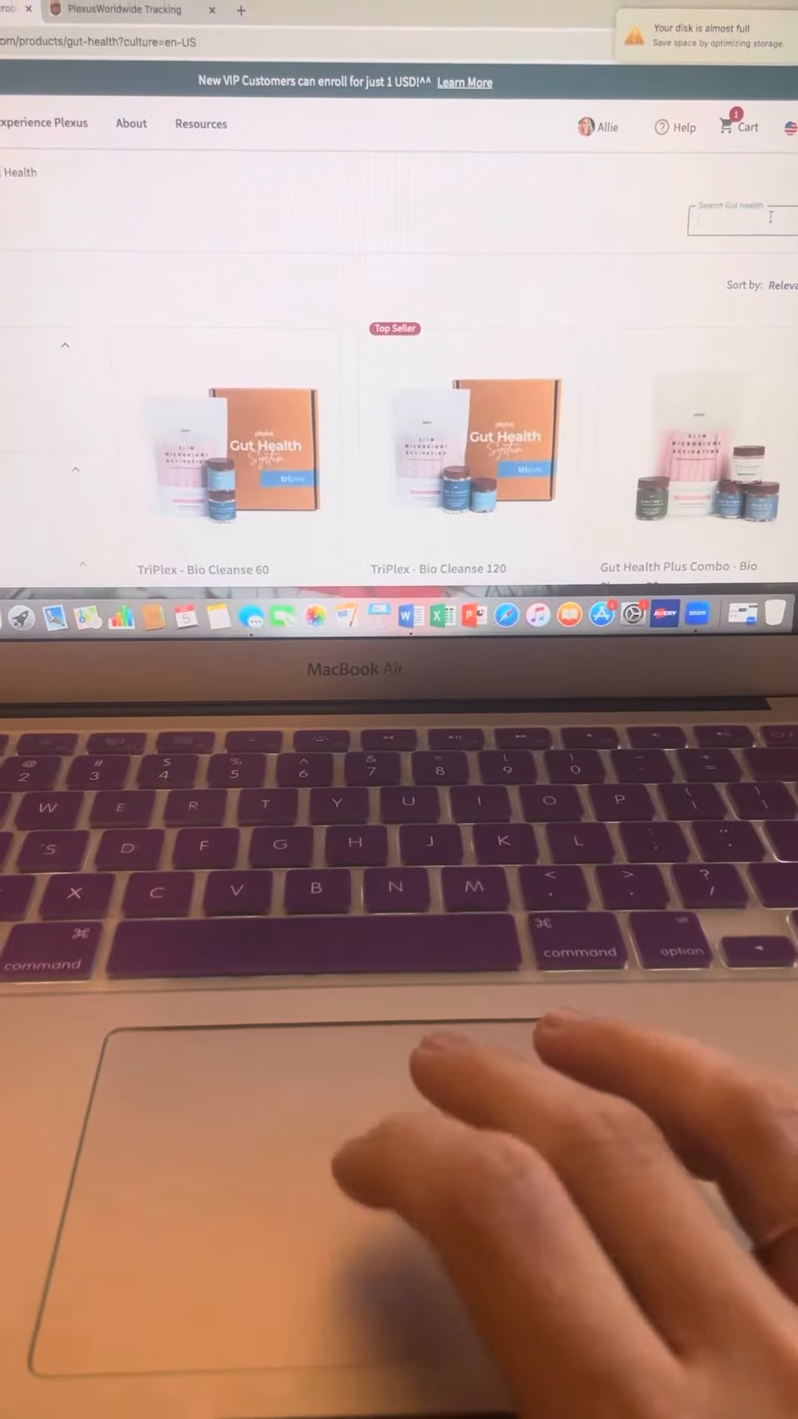
type("ease")
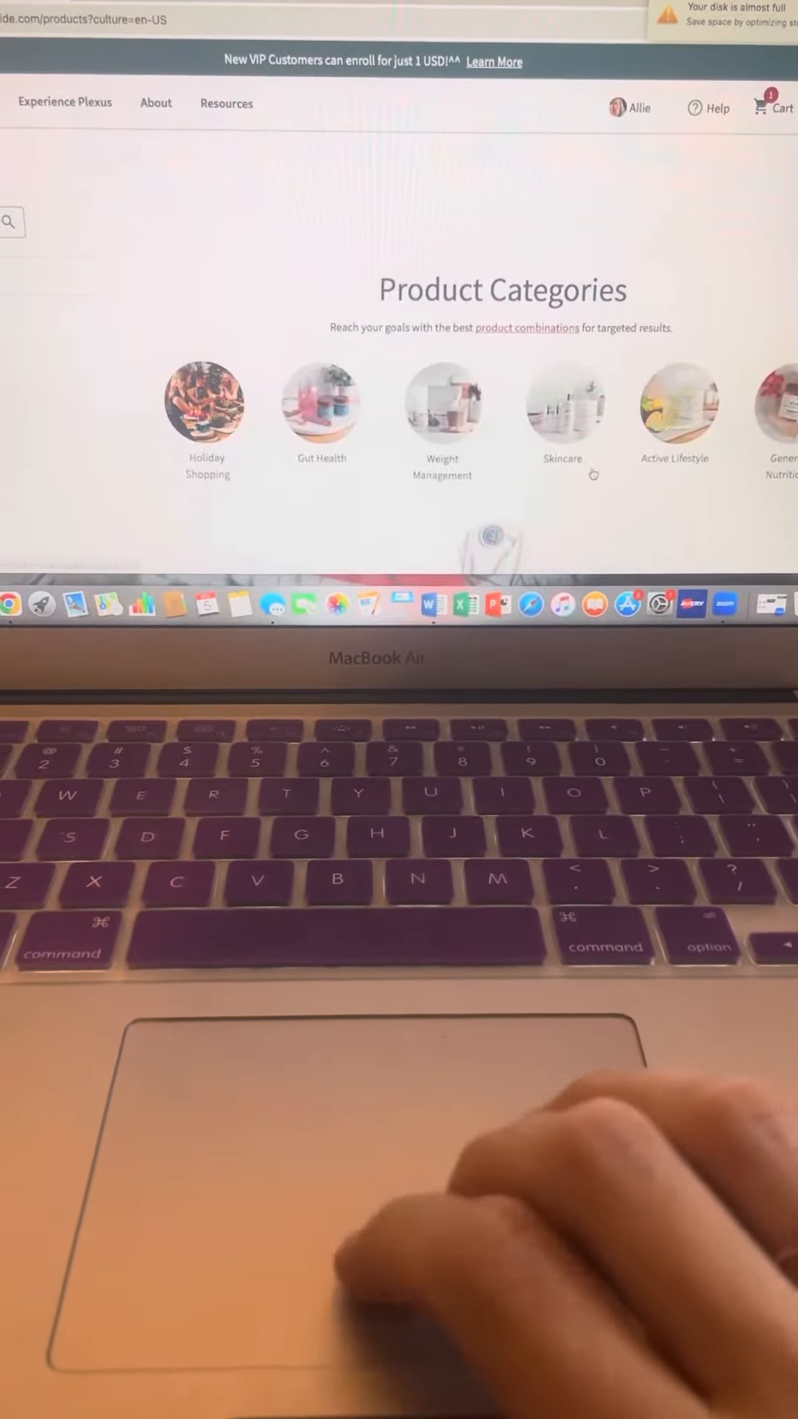
Step: Add Plexus Ease Capsules from Active Lifestyle to the cart
scroll("down", 3)
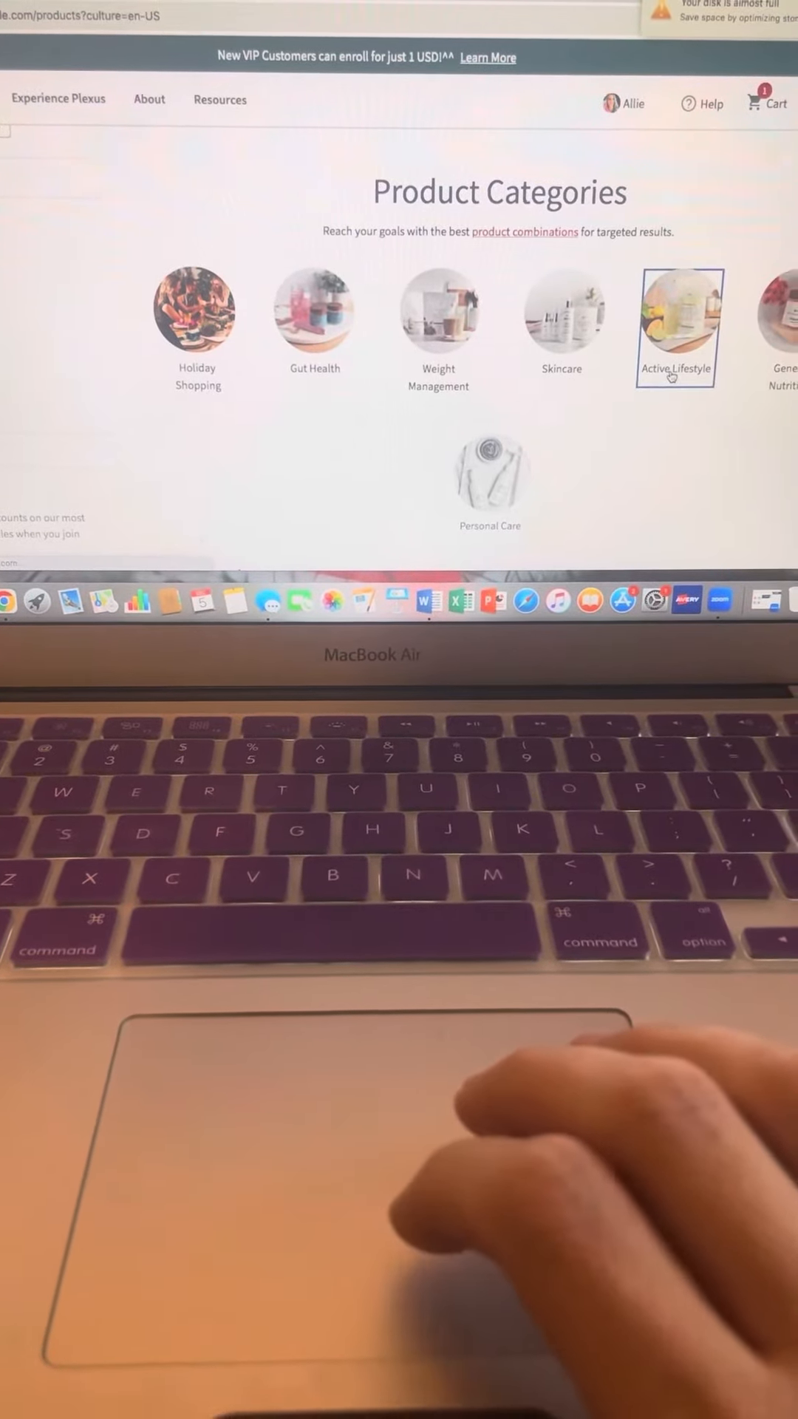
left_click(674, 319)
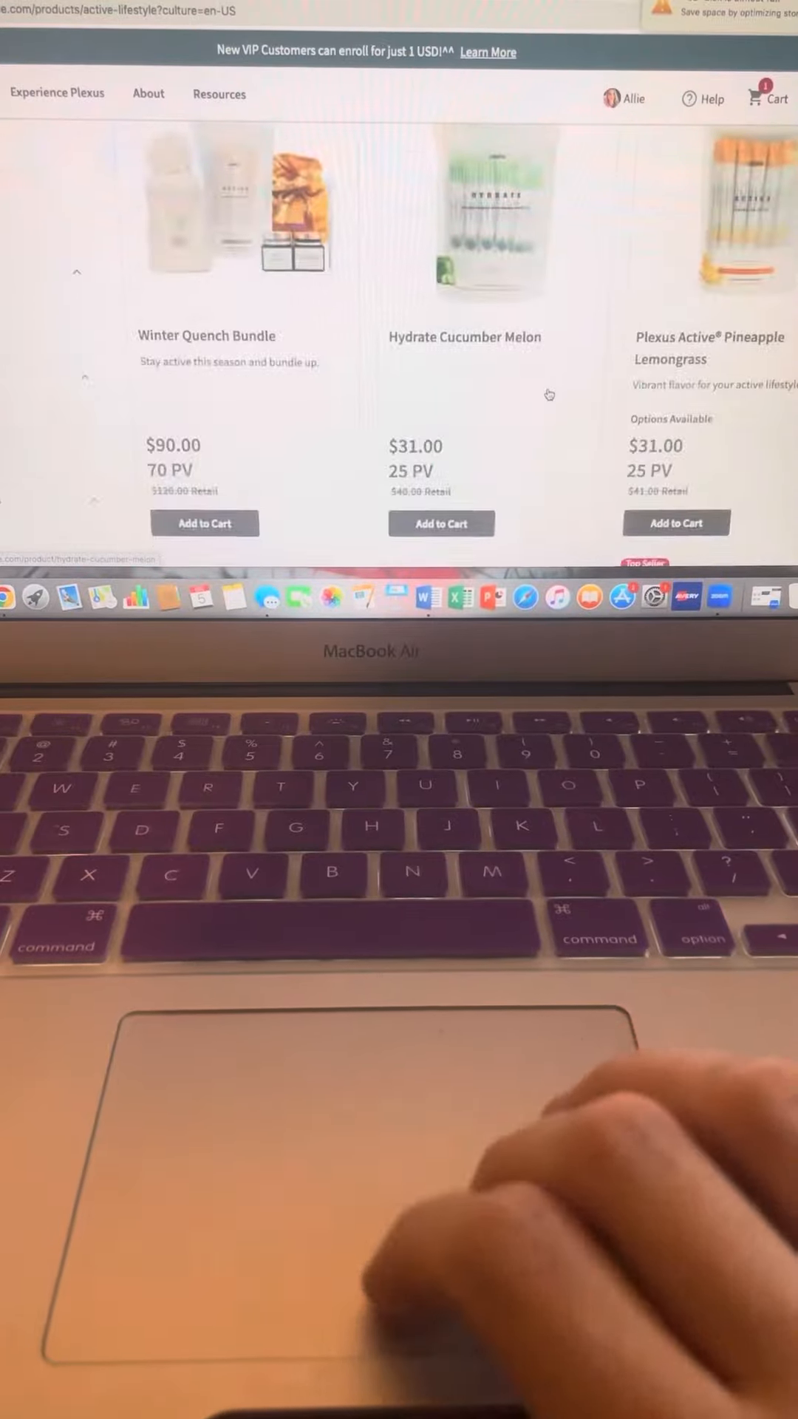
scroll("down", 3)
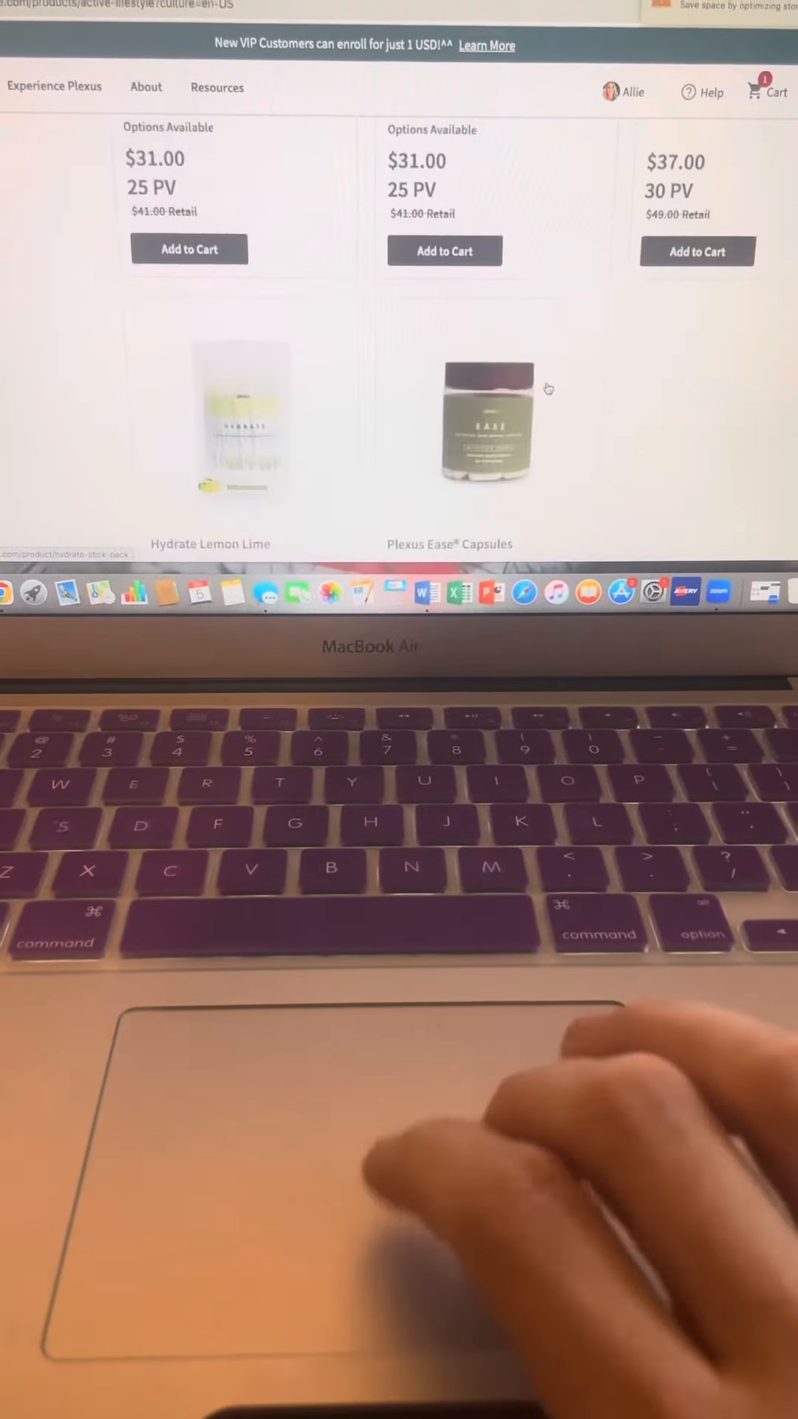
scroll("down", 3)
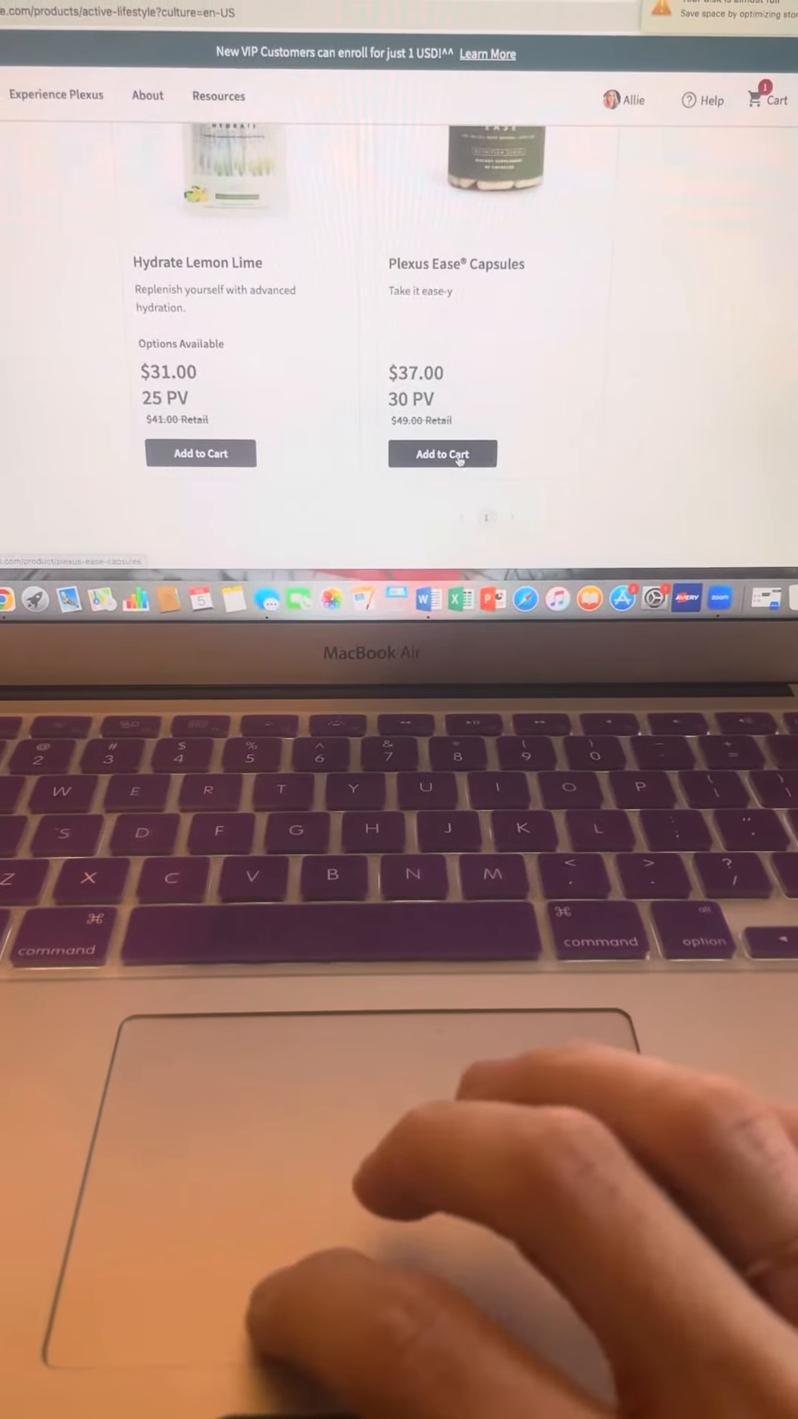
left_click(442, 453)
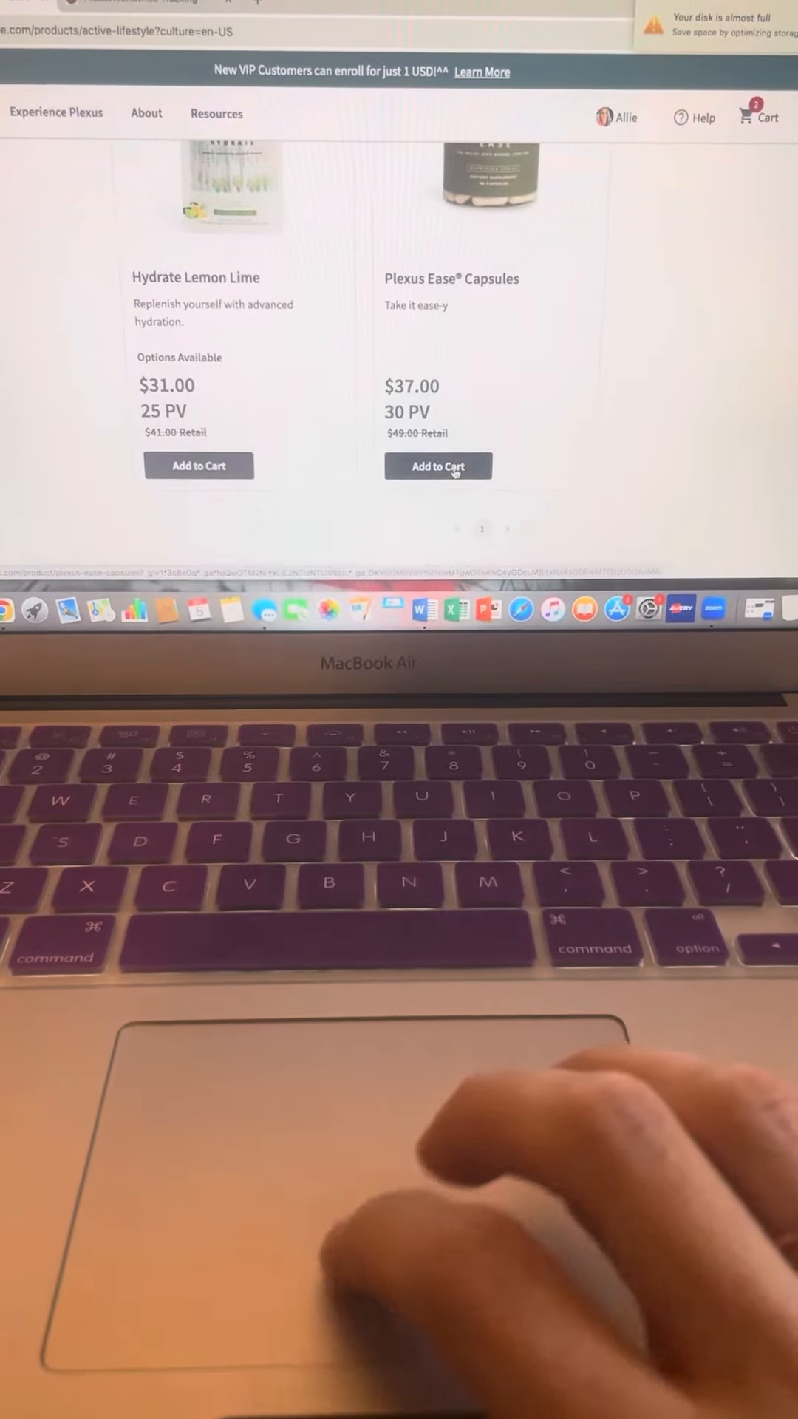
left_click(697, 181)
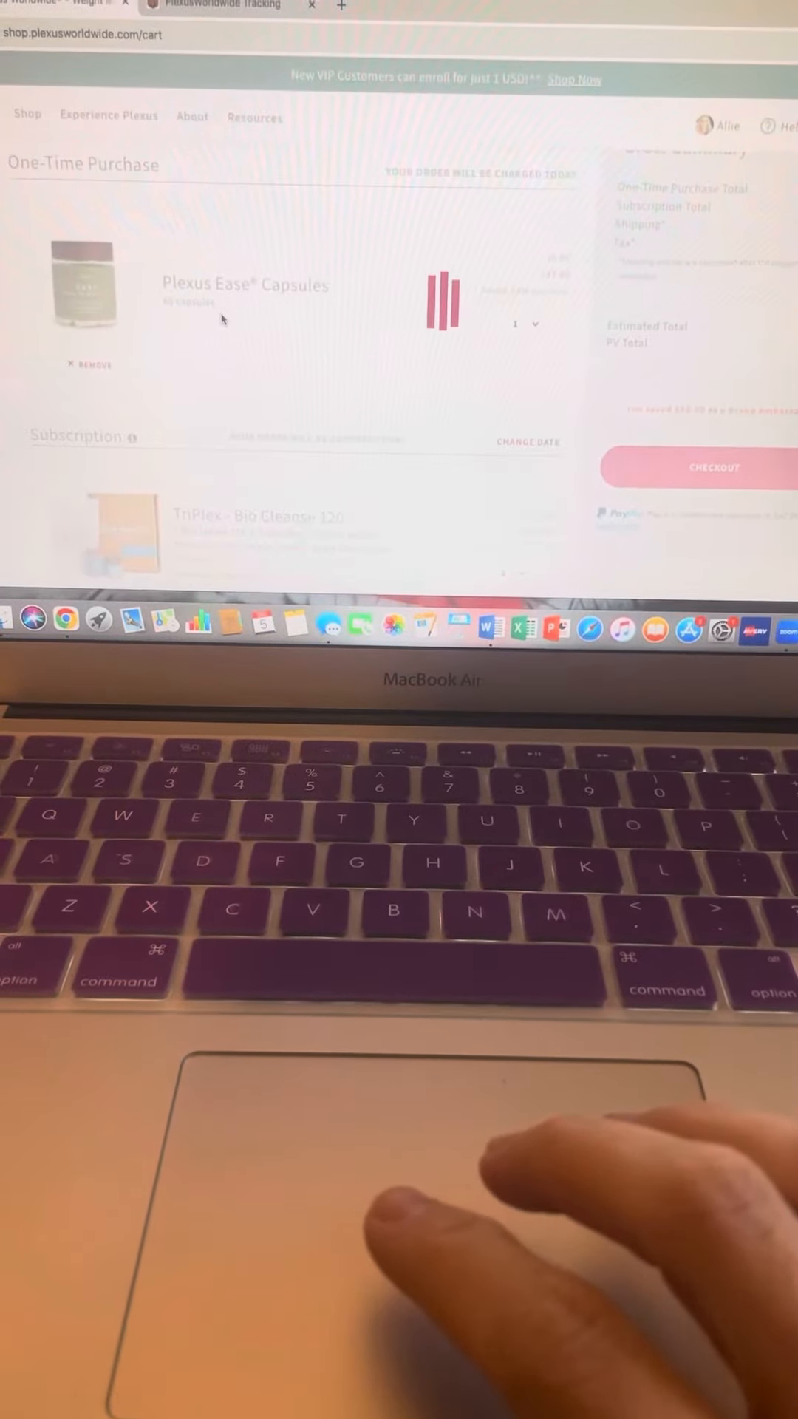
Step: Review the cart's two subscriptions and start sharing the cart
scroll("down", 3)
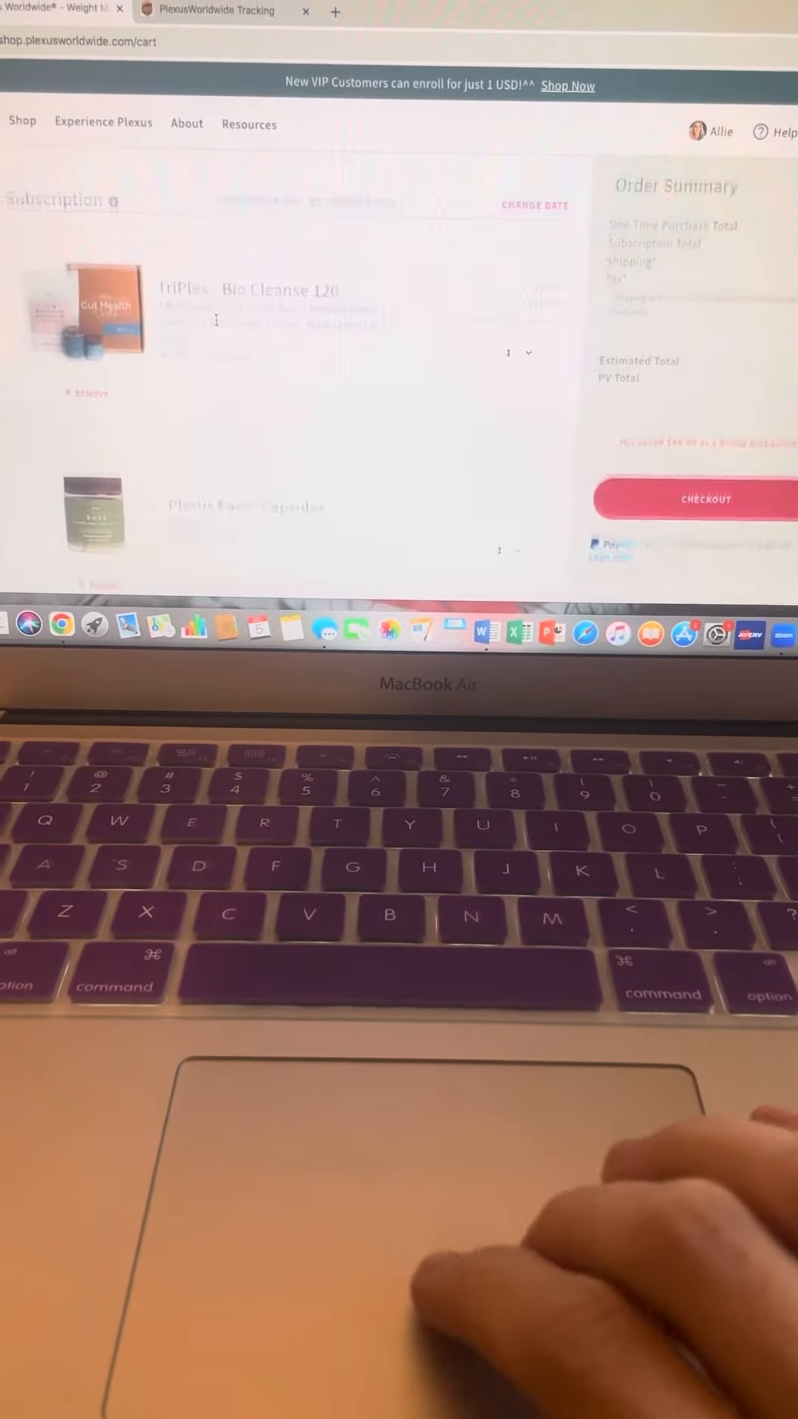
scroll("down", 3)
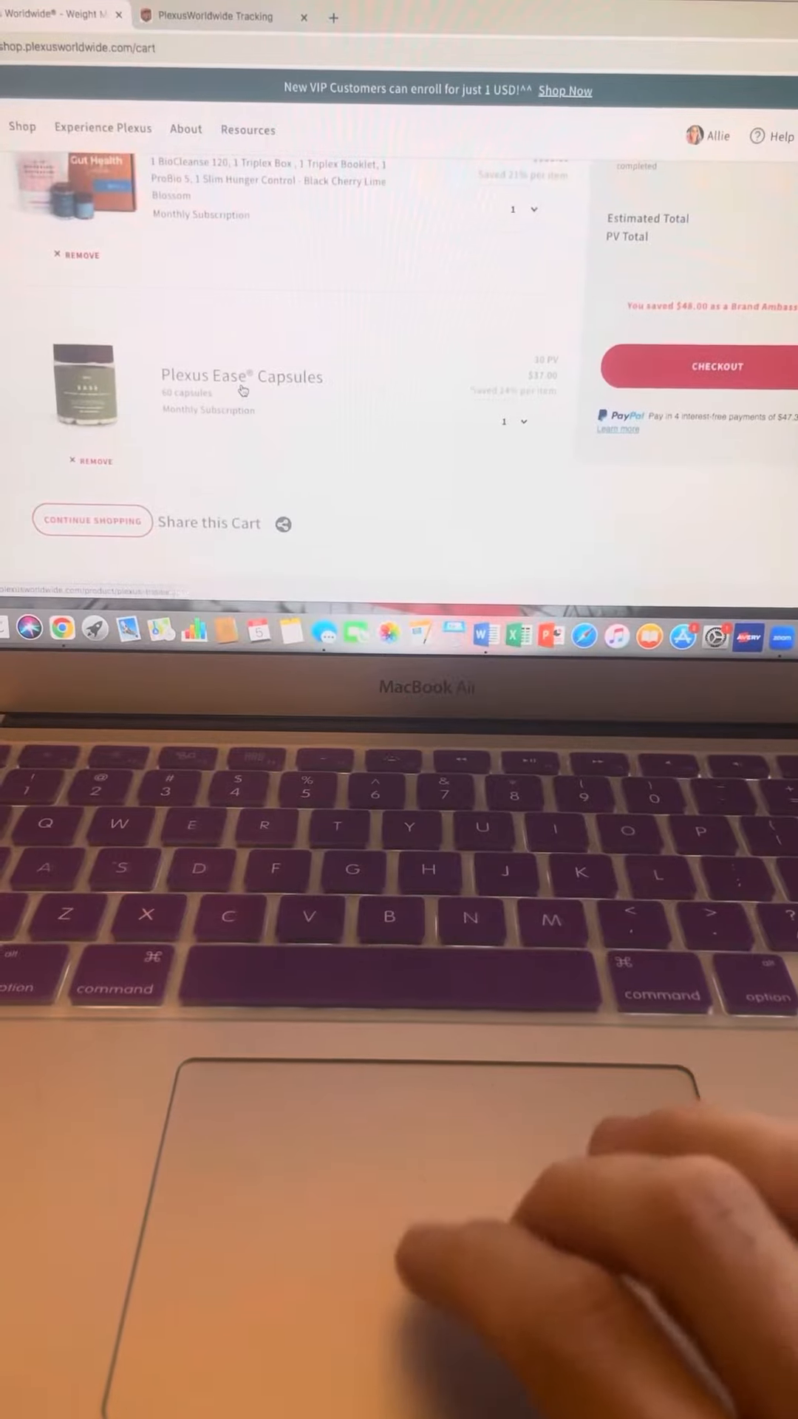
scroll("up", 3)
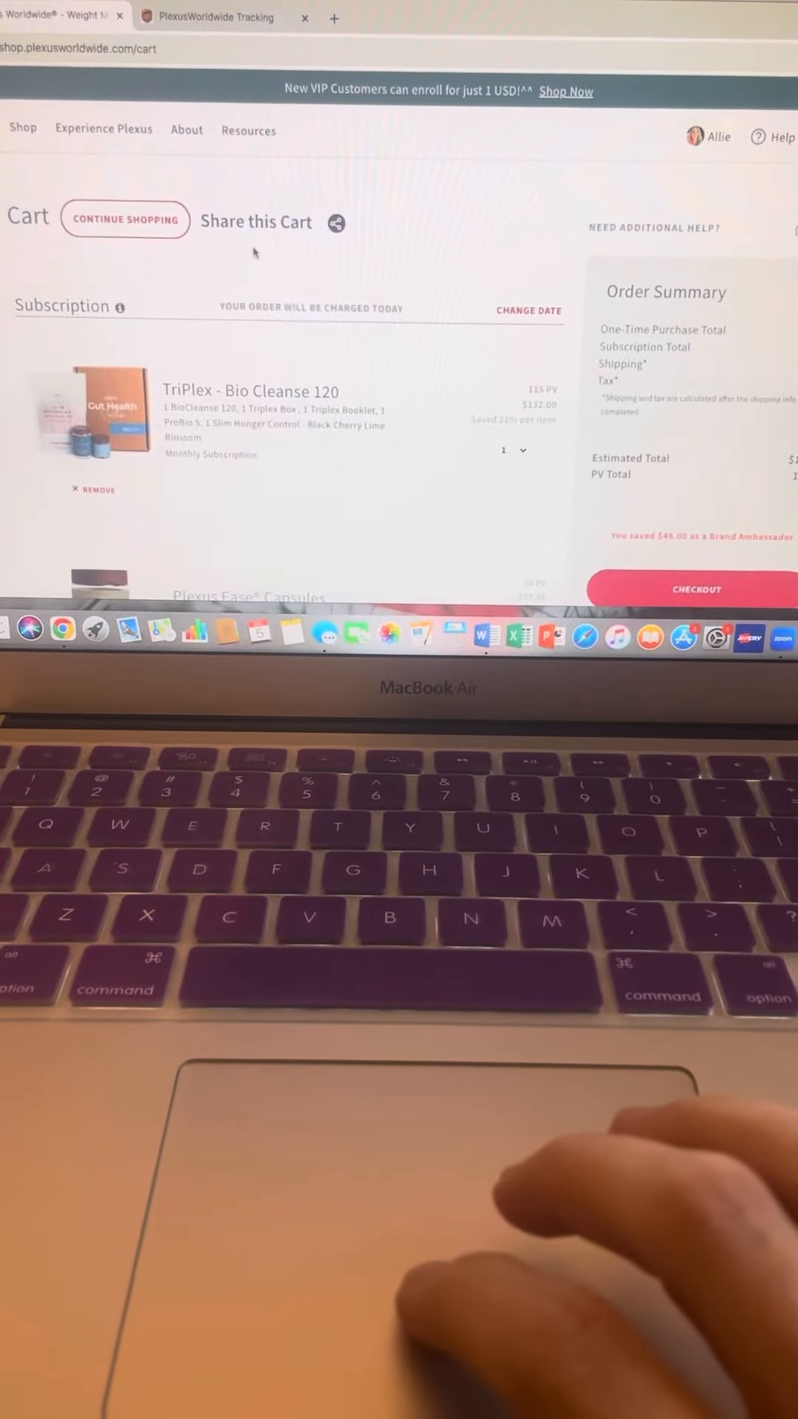
left_click(337, 222)
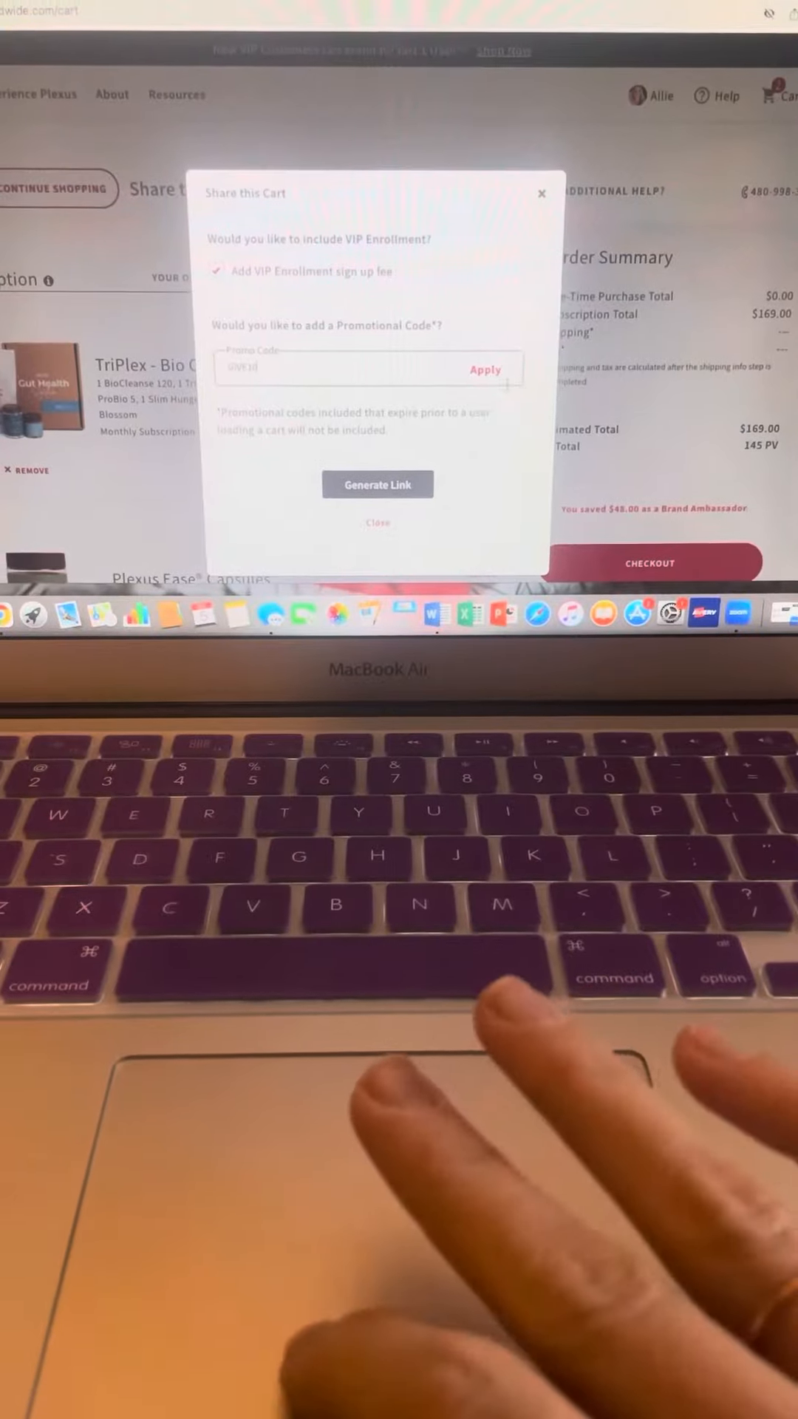
Step: Apply a promo code and generate the VIP shared-cart link
left_click(485, 370)
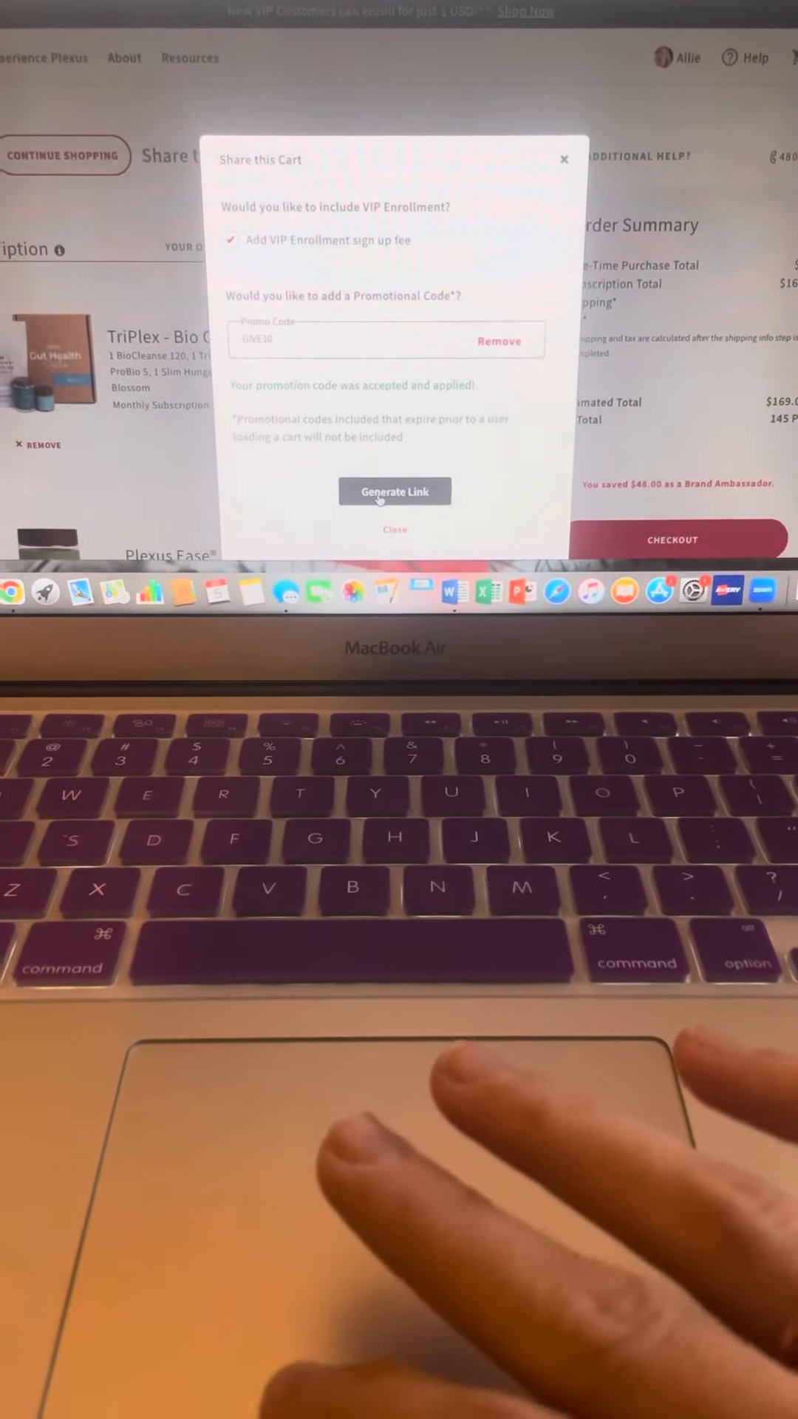
left_click(395, 492)
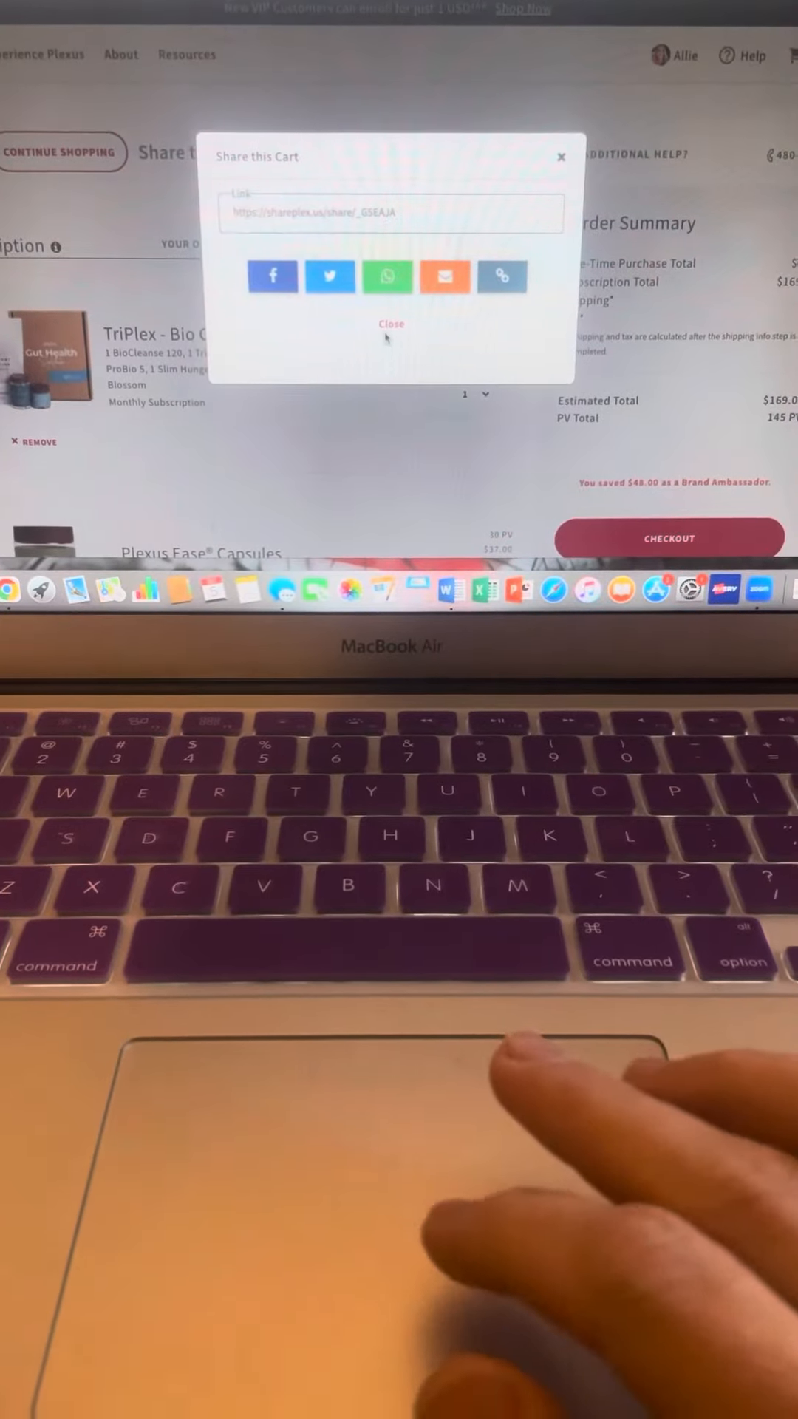